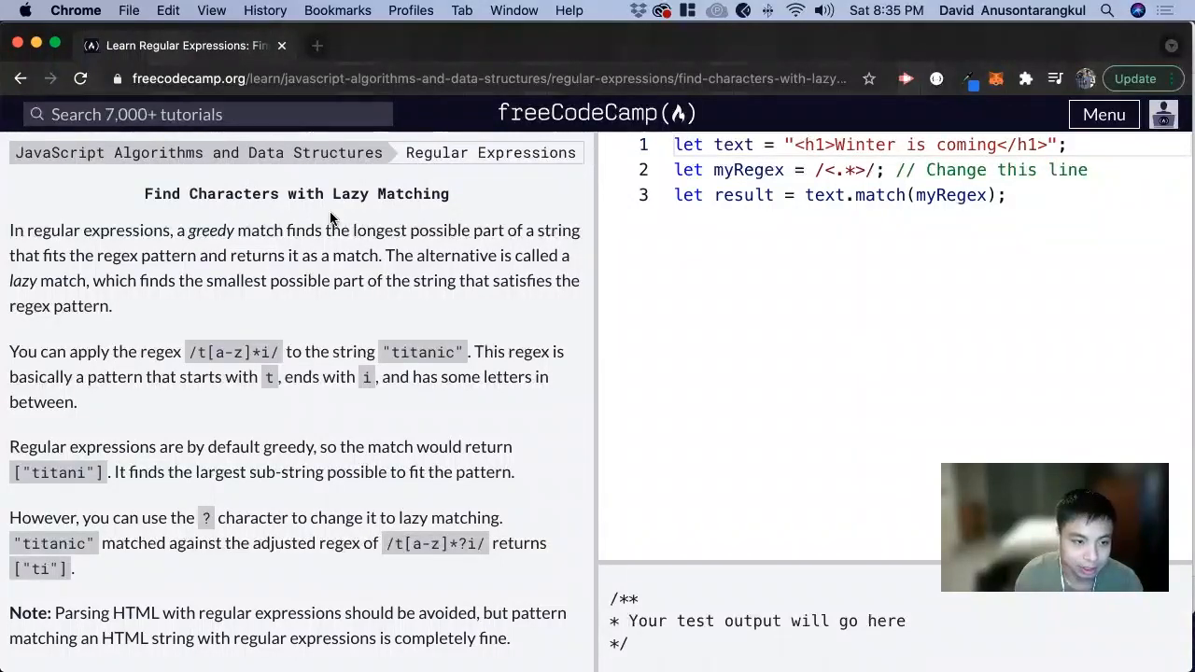
# - Read the greedy-matching lesson text and scroll to the fix-the-regex task for the h1 tag
pyautogui.doubleClick(53, 231)
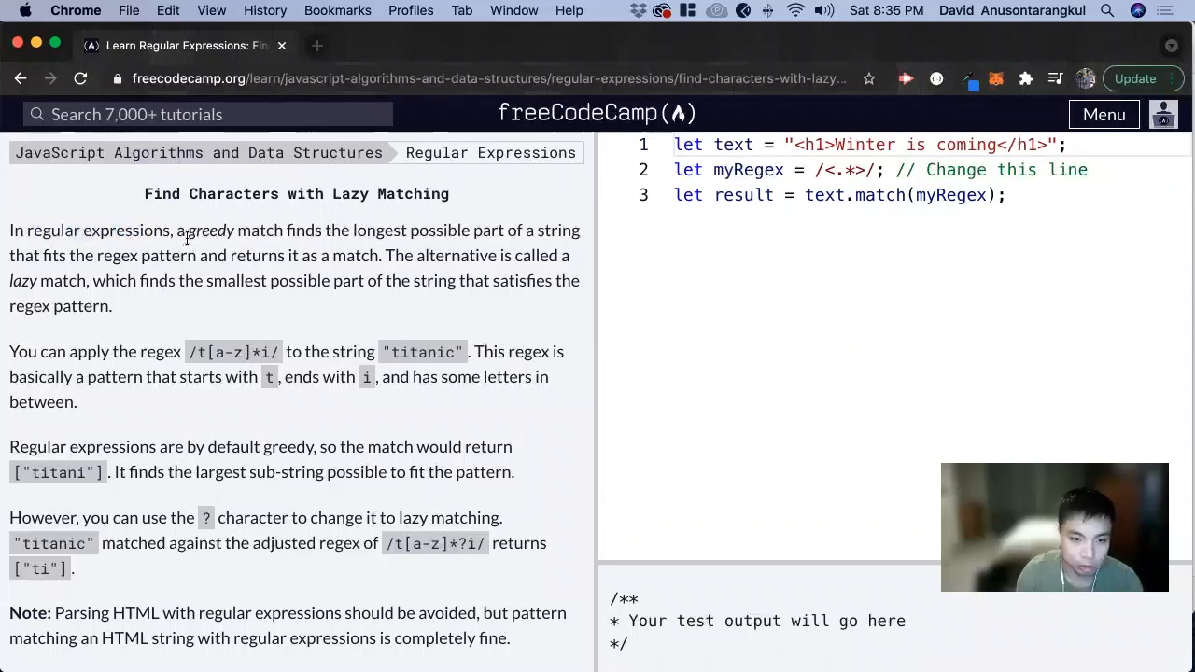
pyautogui.doubleClick(206, 231)
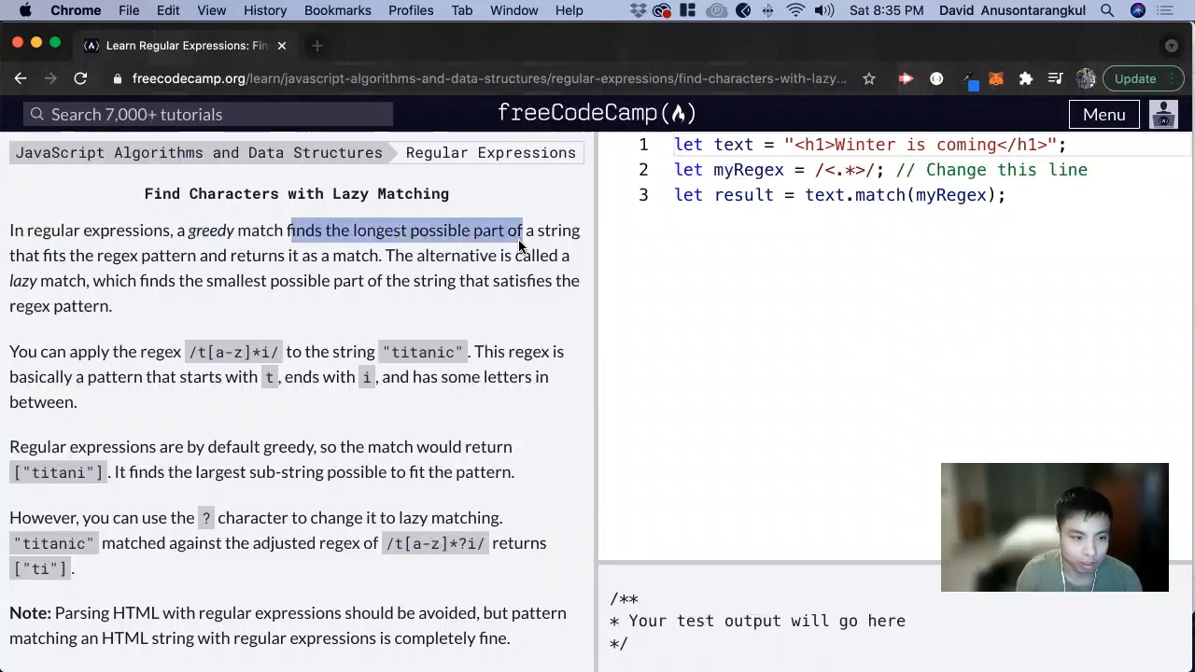
pyautogui.moveTo(269, 255)
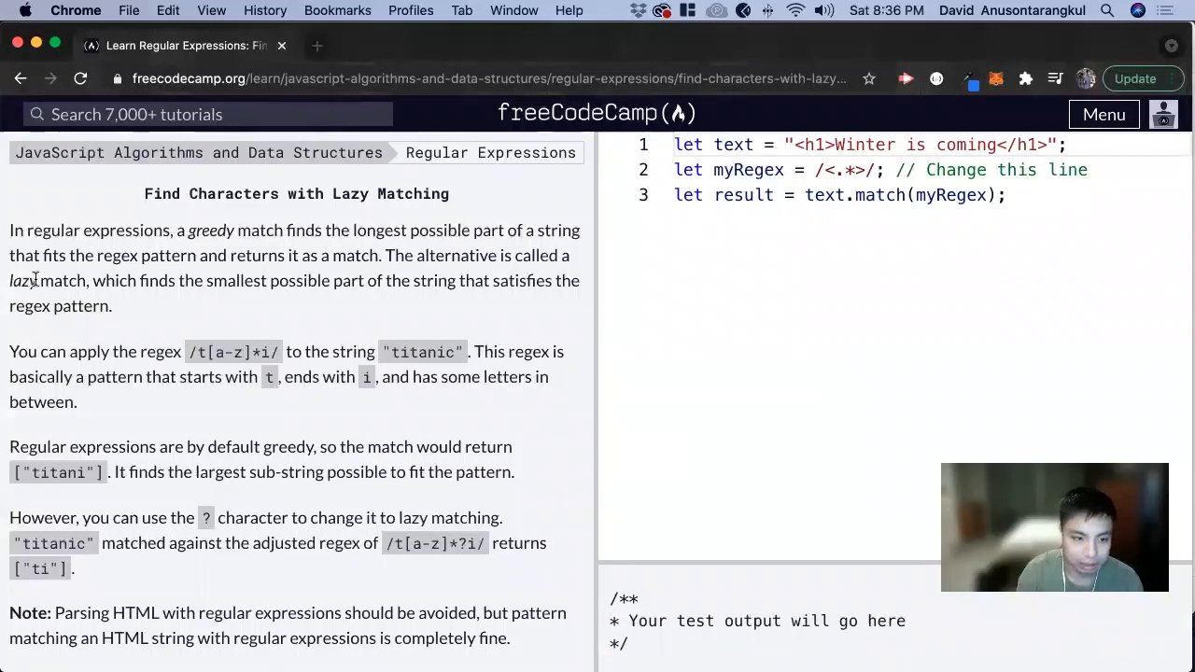
pyautogui.moveTo(316, 298)
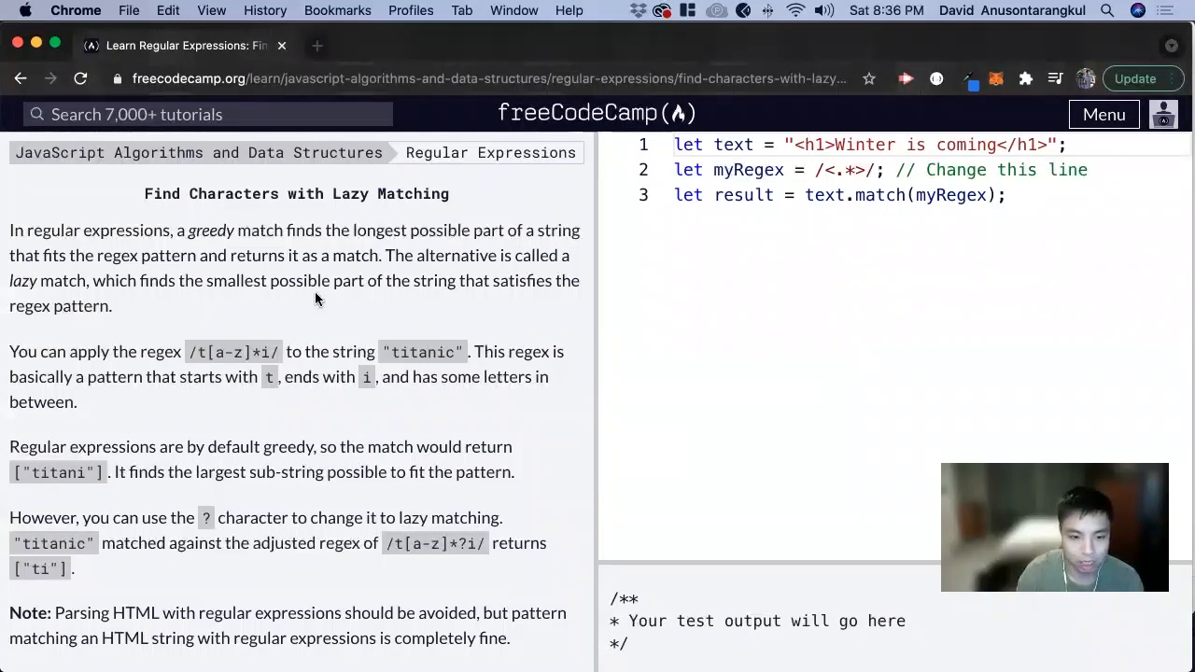
pyautogui.moveTo(569, 299)
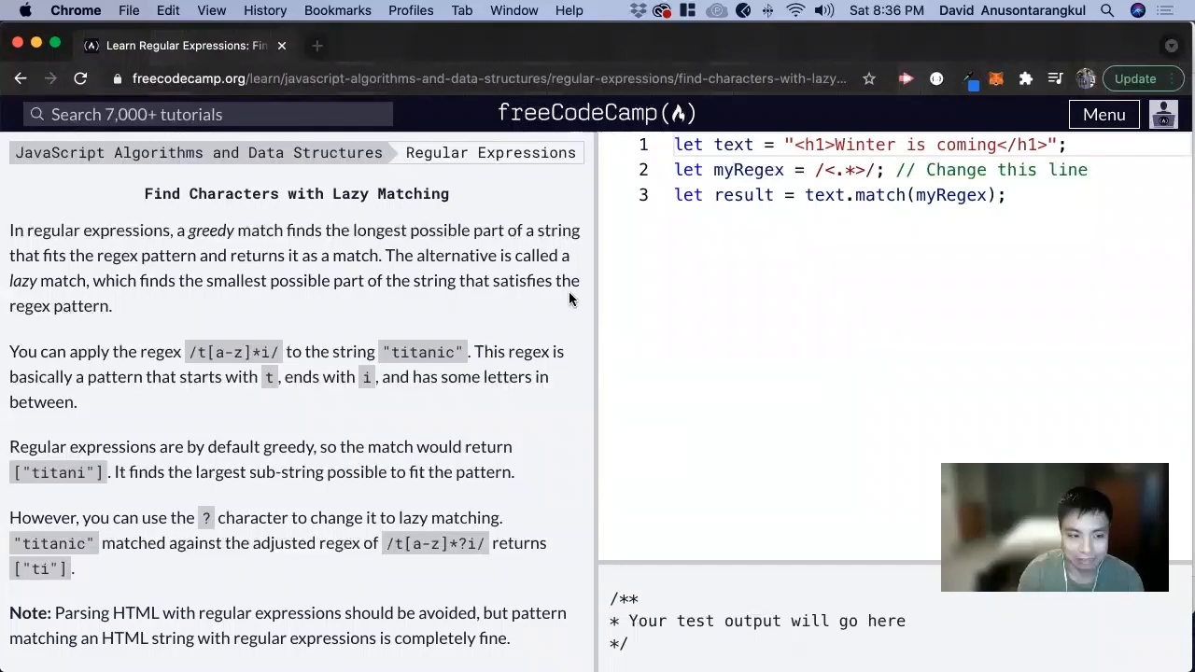
pyautogui.moveTo(47, 316)
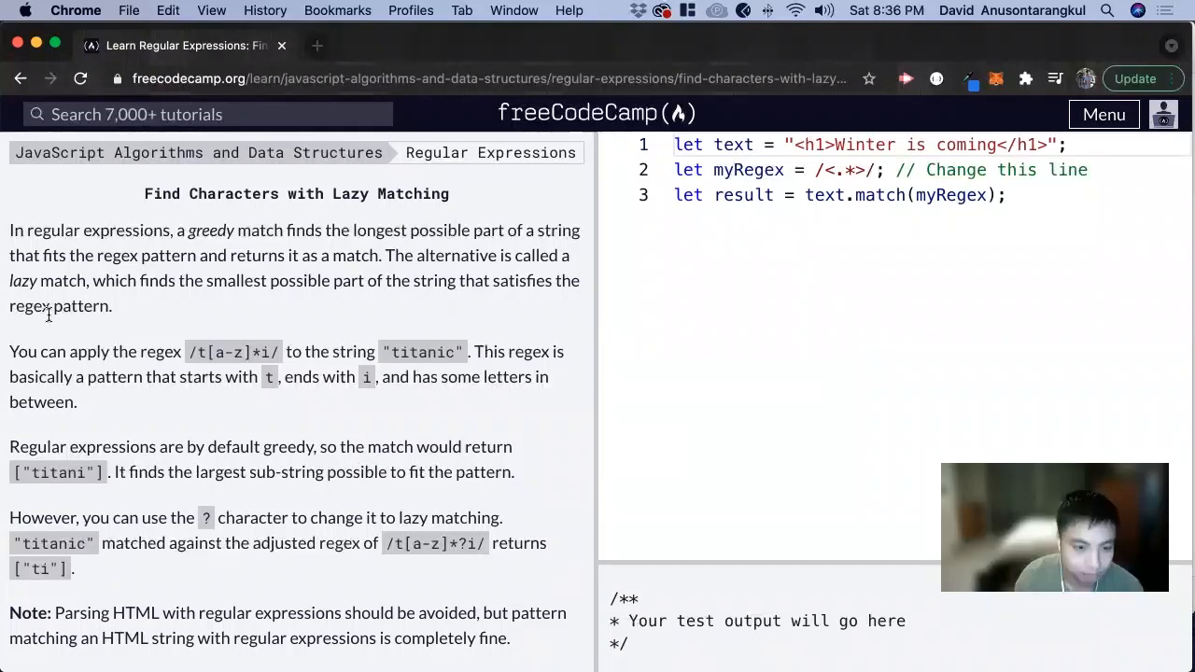
pyautogui.scroll(-3)
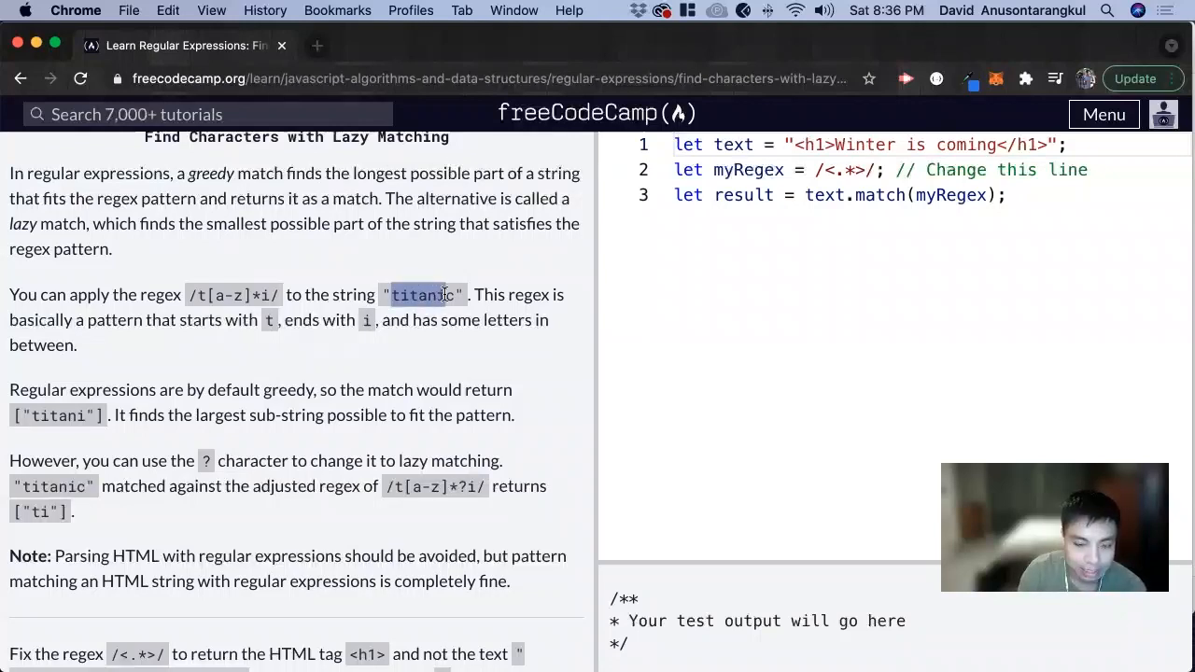
pyautogui.scroll(-3)
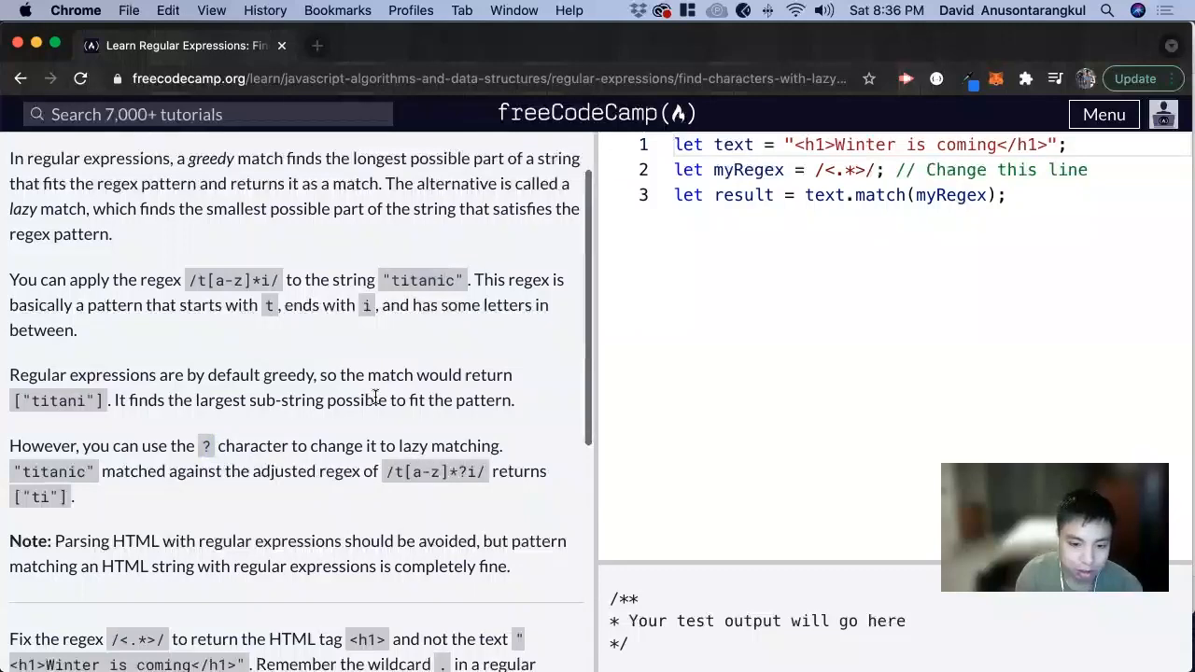
pyautogui.scroll(3)
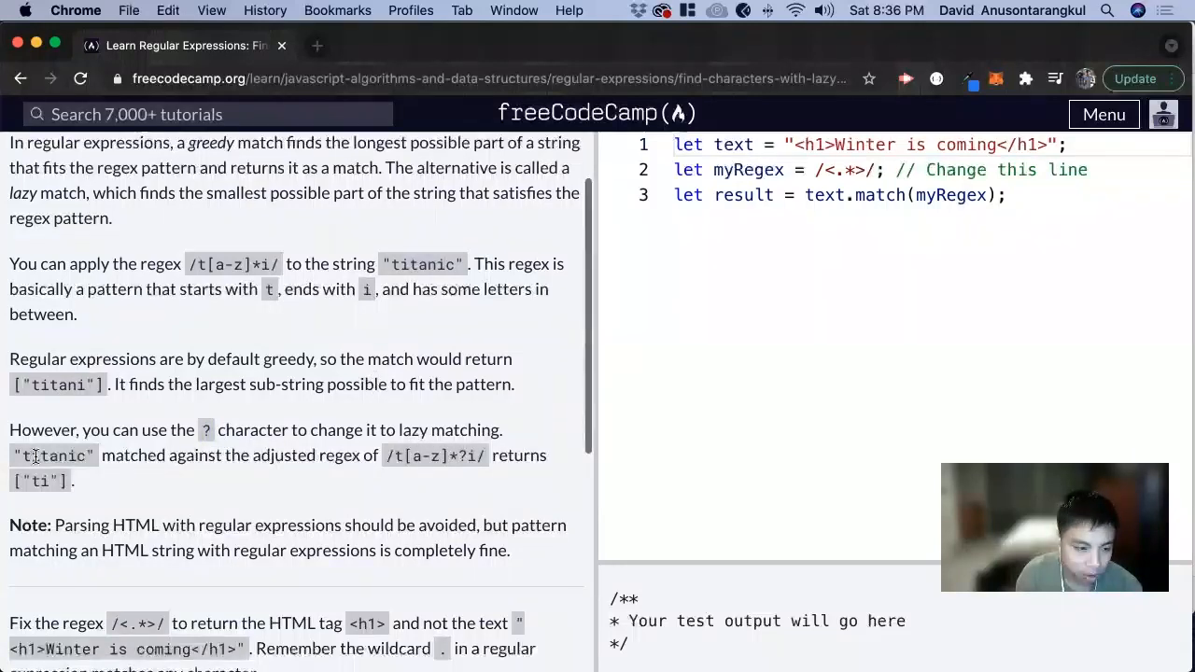
pyautogui.scroll(-3)
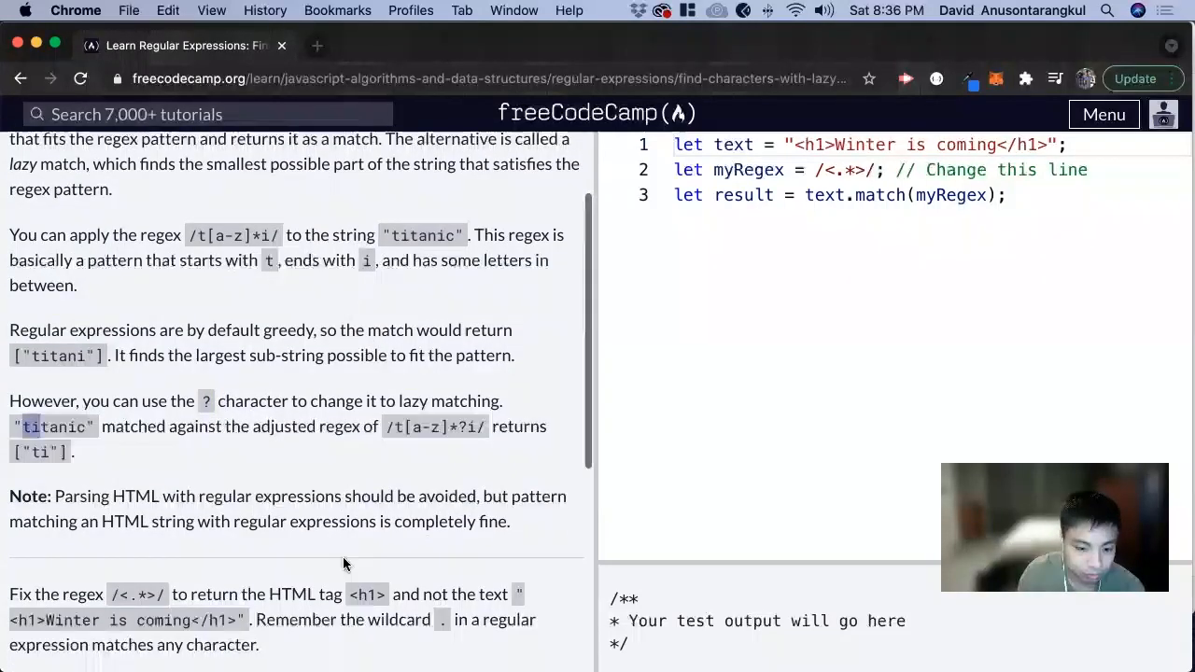
pyautogui.scroll(-3)
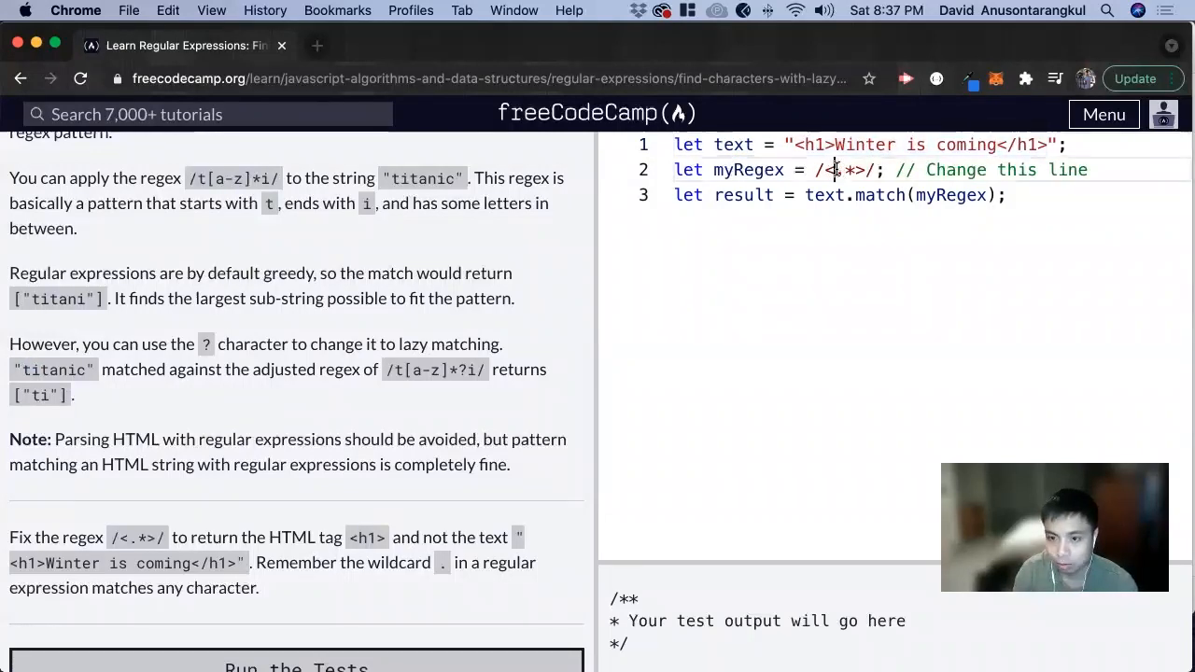
# - Insert a blank fourth line below the result line in the editor
pyautogui.write('?')
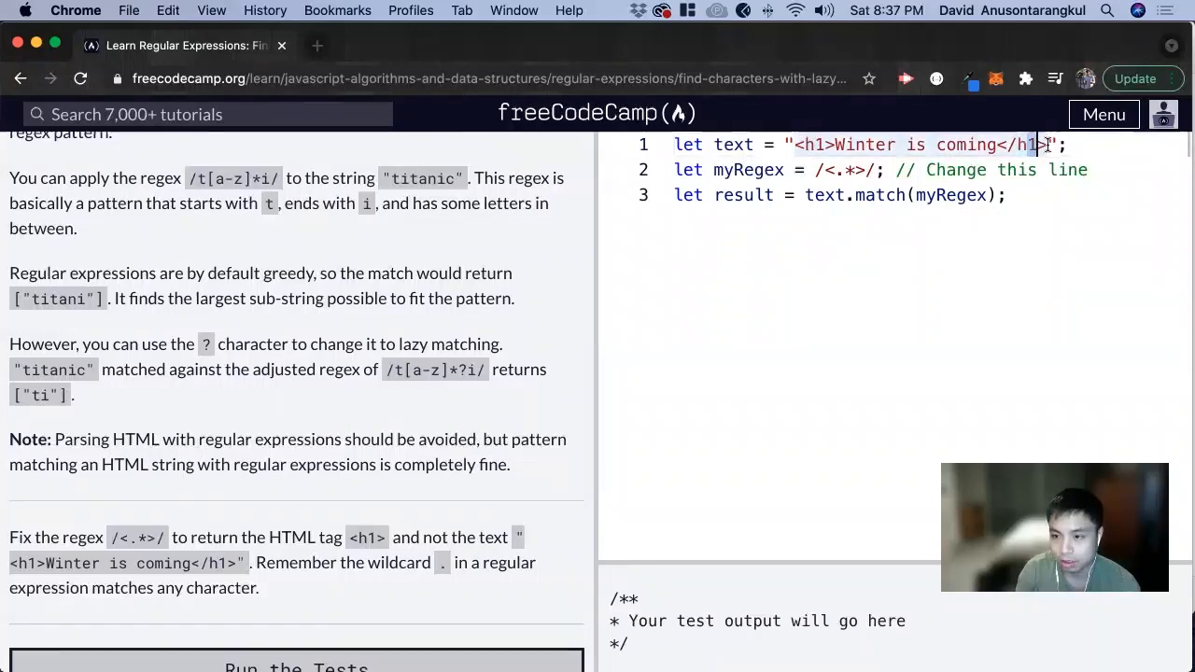
pyautogui.press('Return')
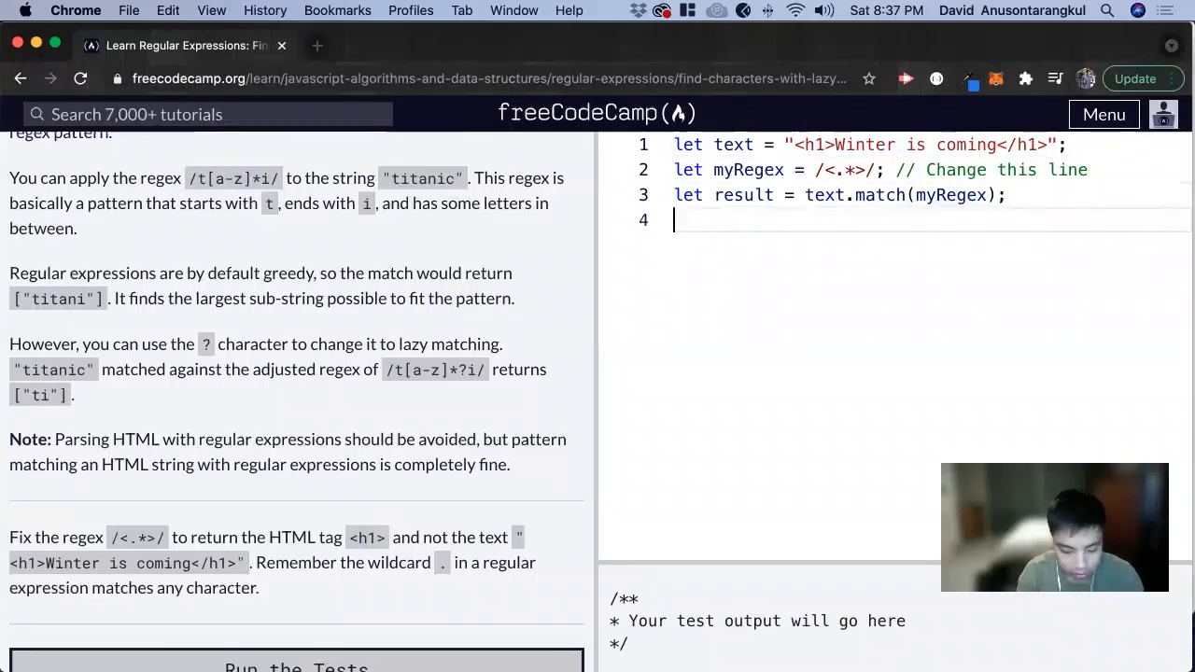
# - Add console.log(result), confirm the console shows '<h1>', and run the tests
pyautogui.write('console.log(')
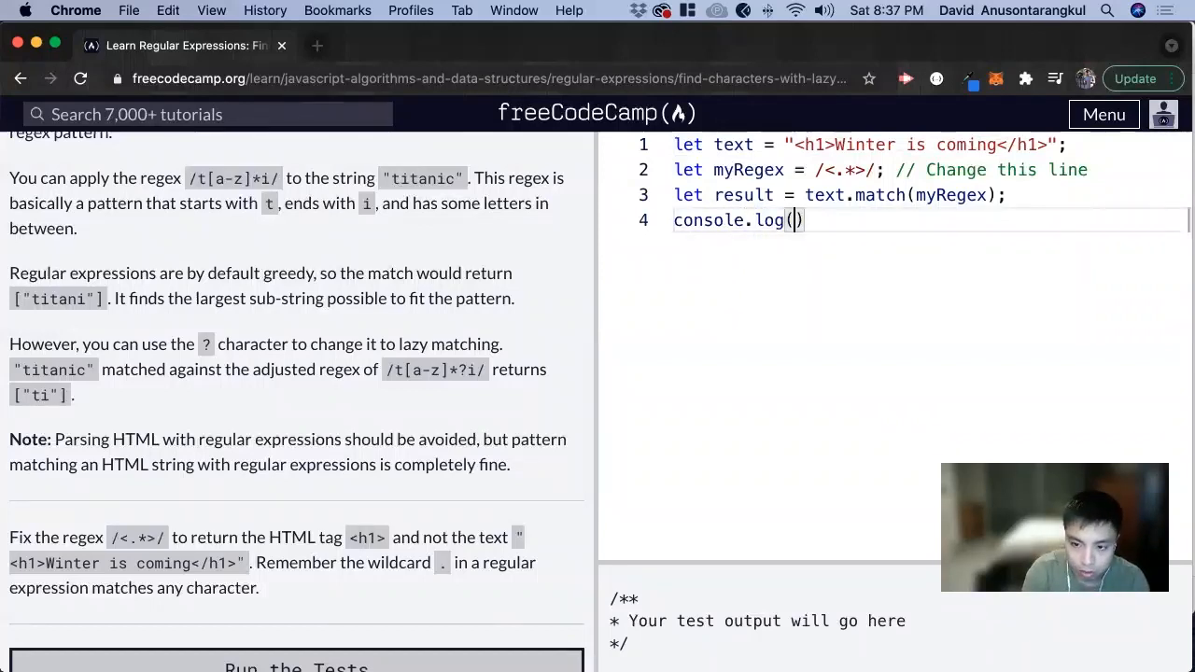
pyautogui.write('result')
pyautogui.click(882, 170)
pyautogui.write('?')
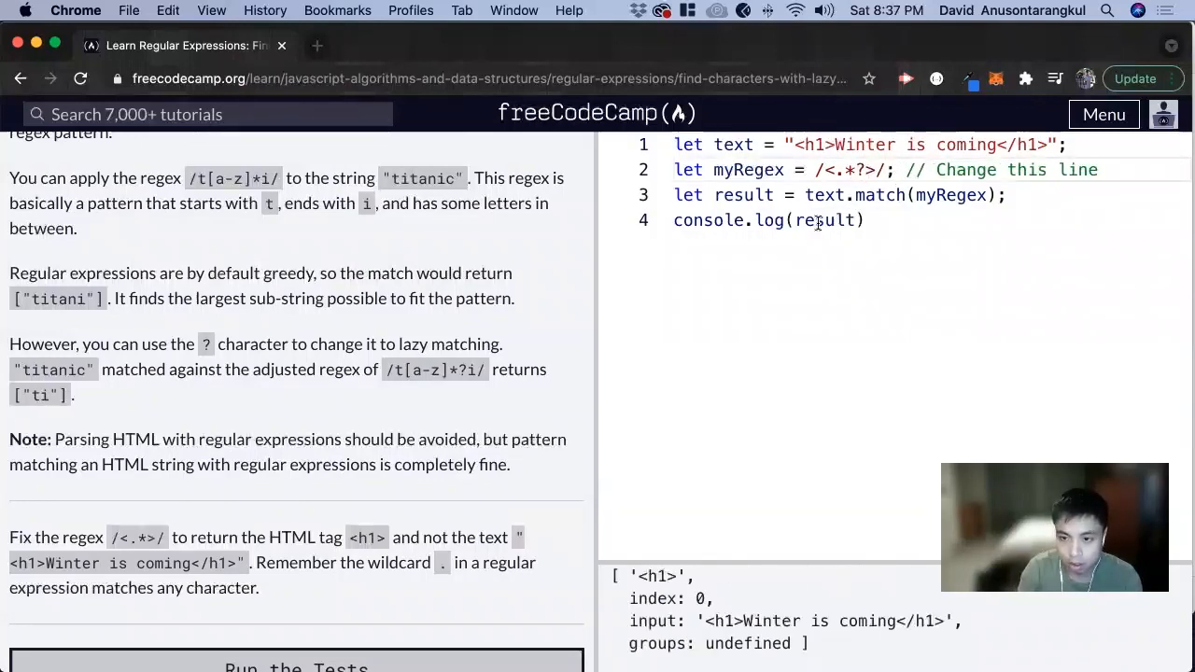
pyautogui.doubleClick(657, 576)
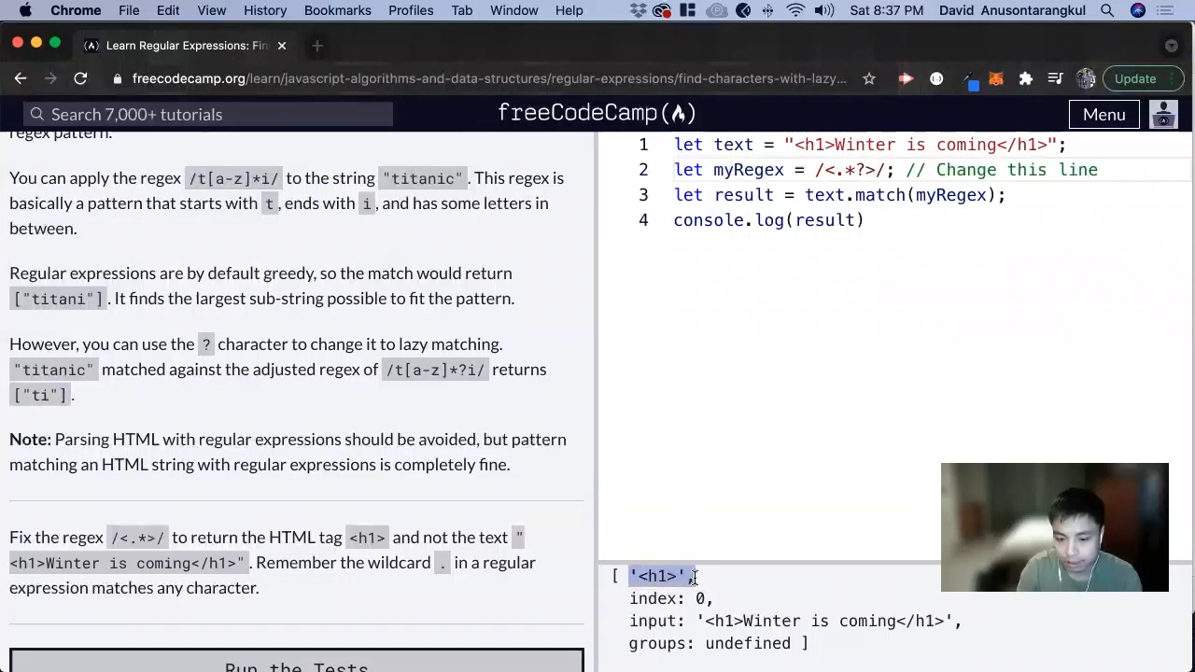
pyautogui.scroll(-3)
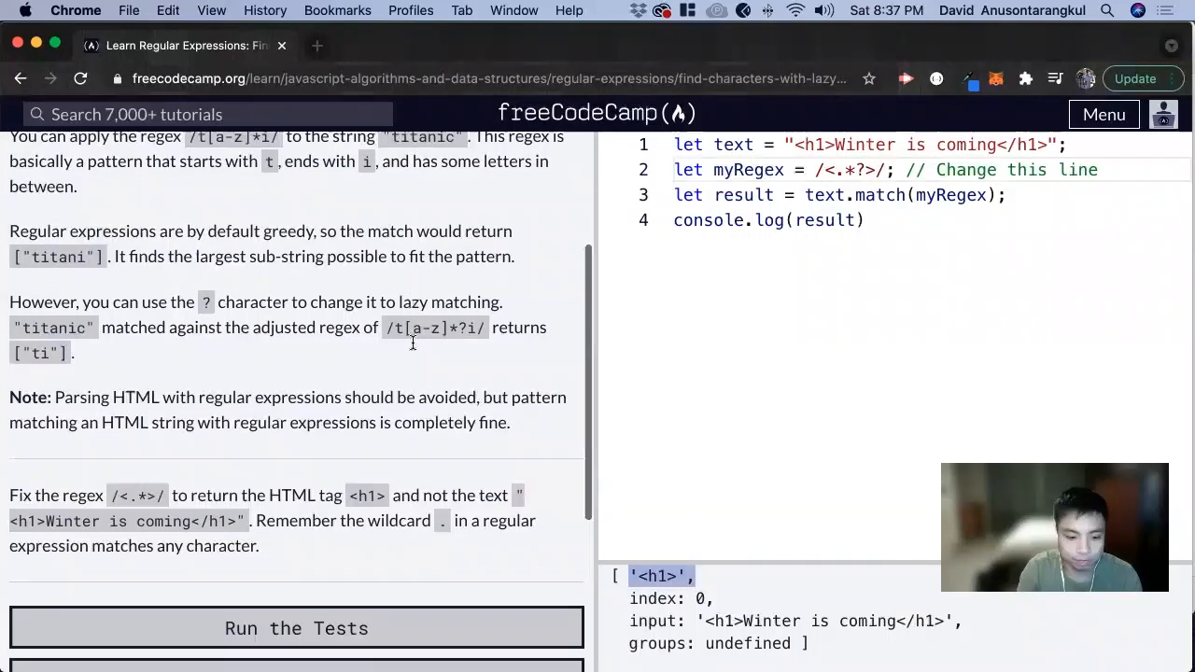
pyautogui.click(297, 628)
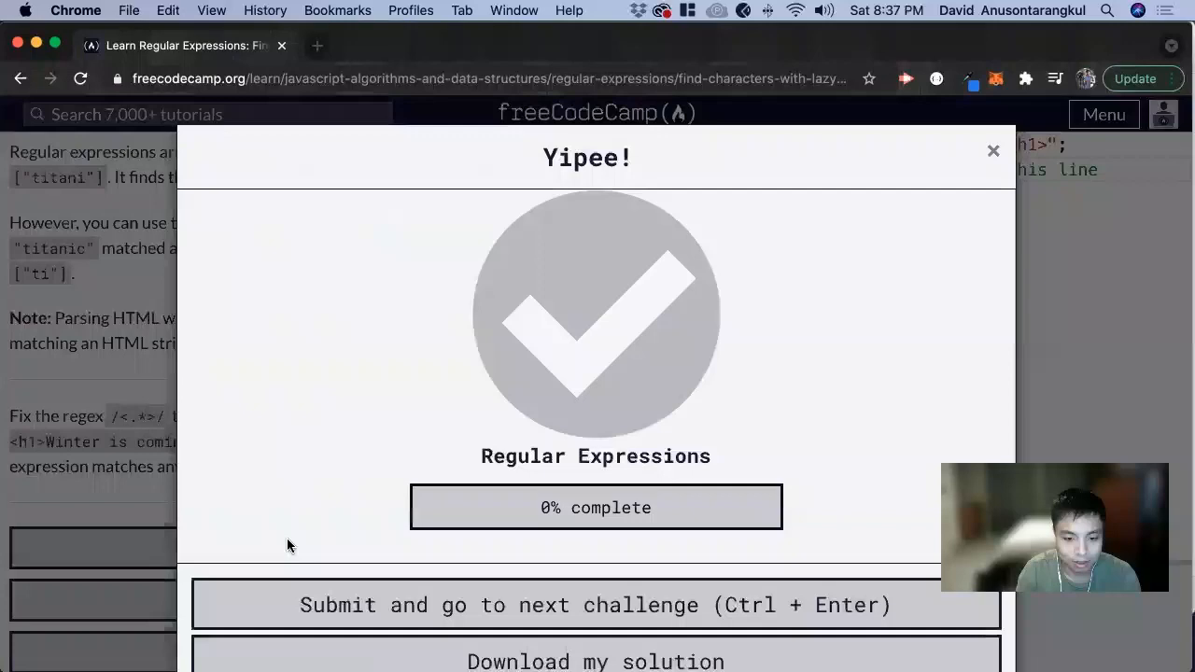